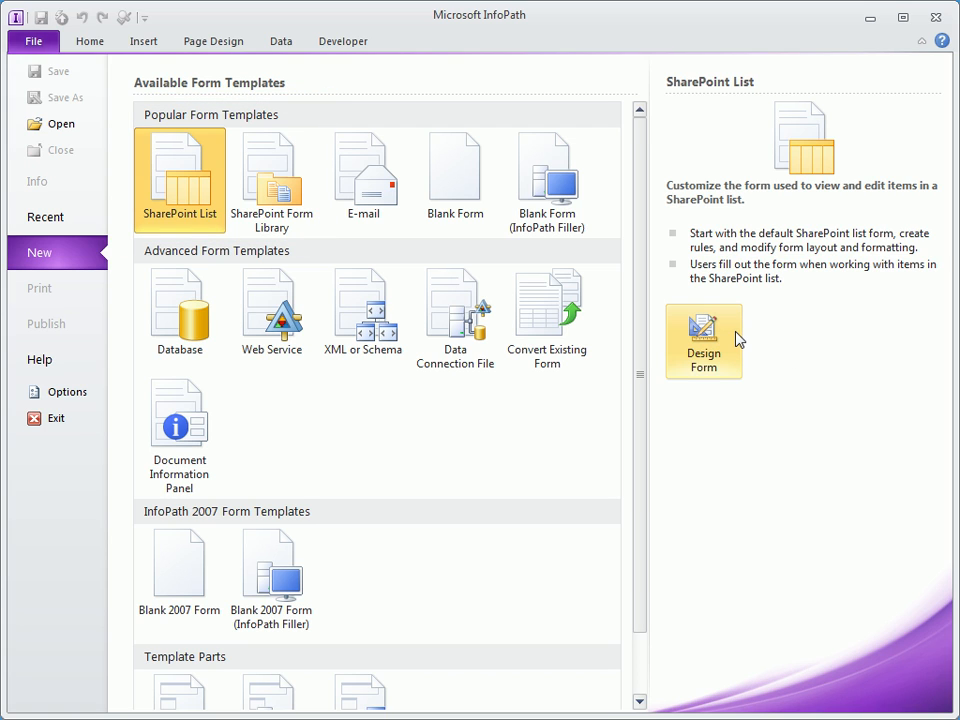
# Step: Begin a new form from the SharePoint List template via Design Form
pyautogui.click(704, 342)
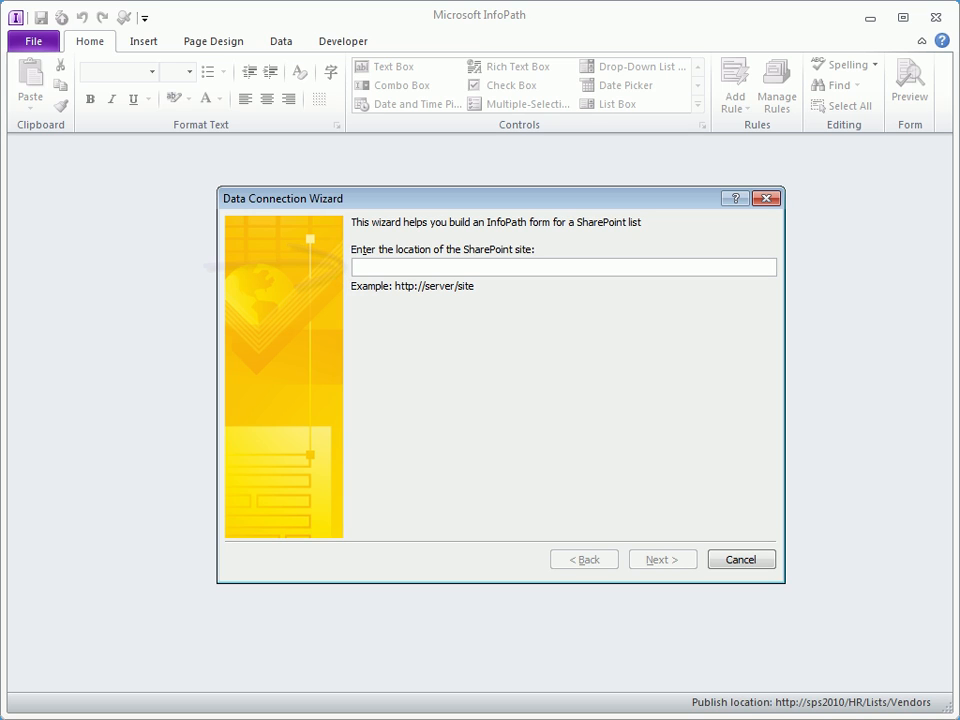
pyautogui.write('http://sps2010/marketing')
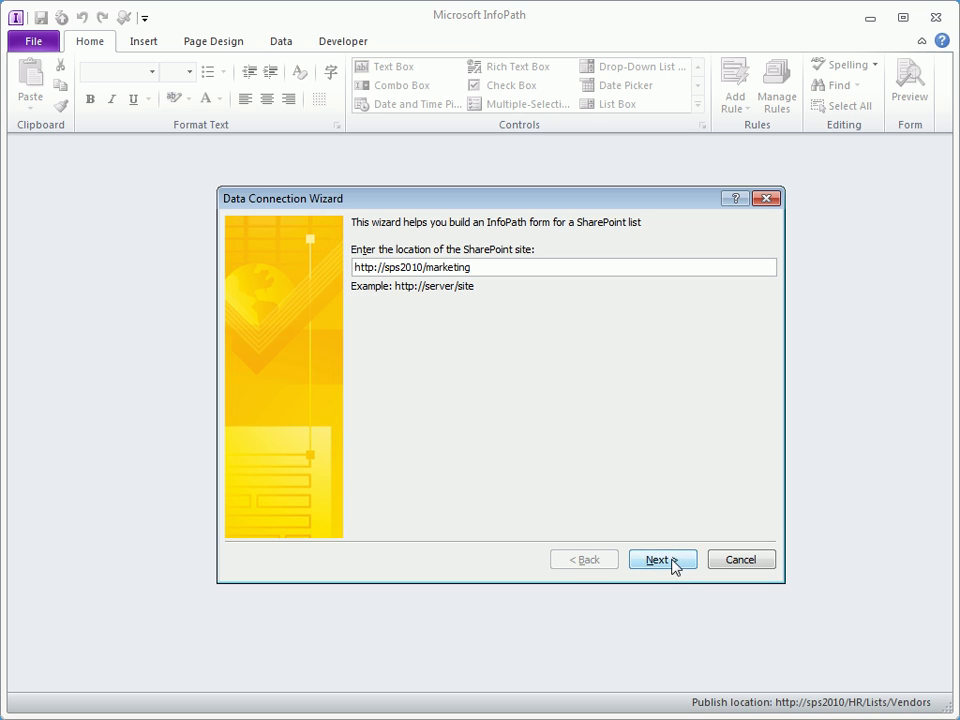
pyautogui.click(662, 560)
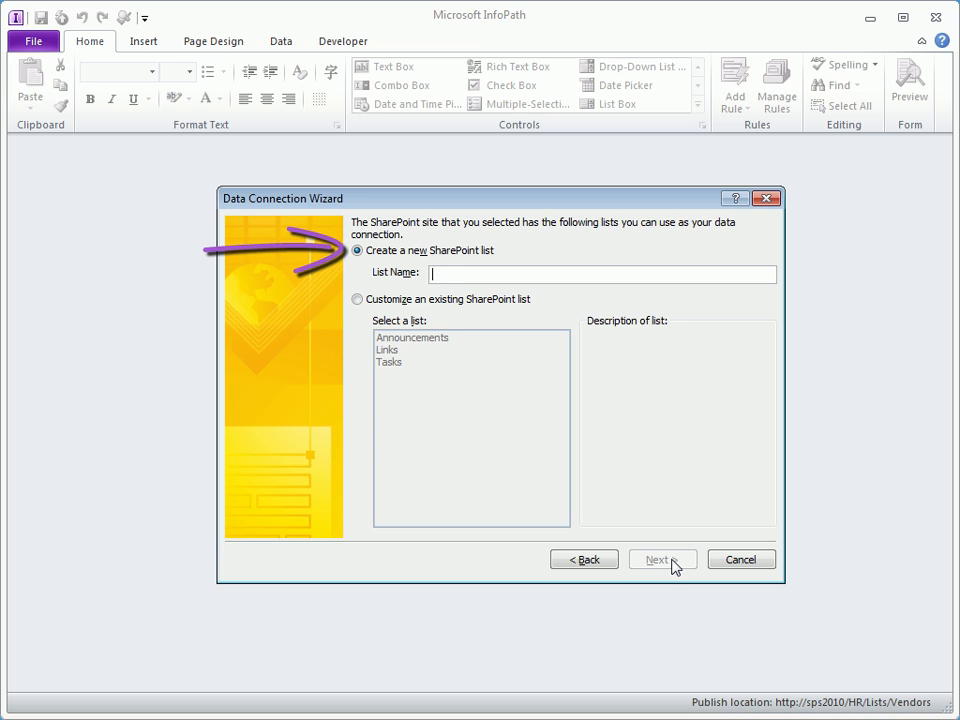
pyautogui.write('Contacts')
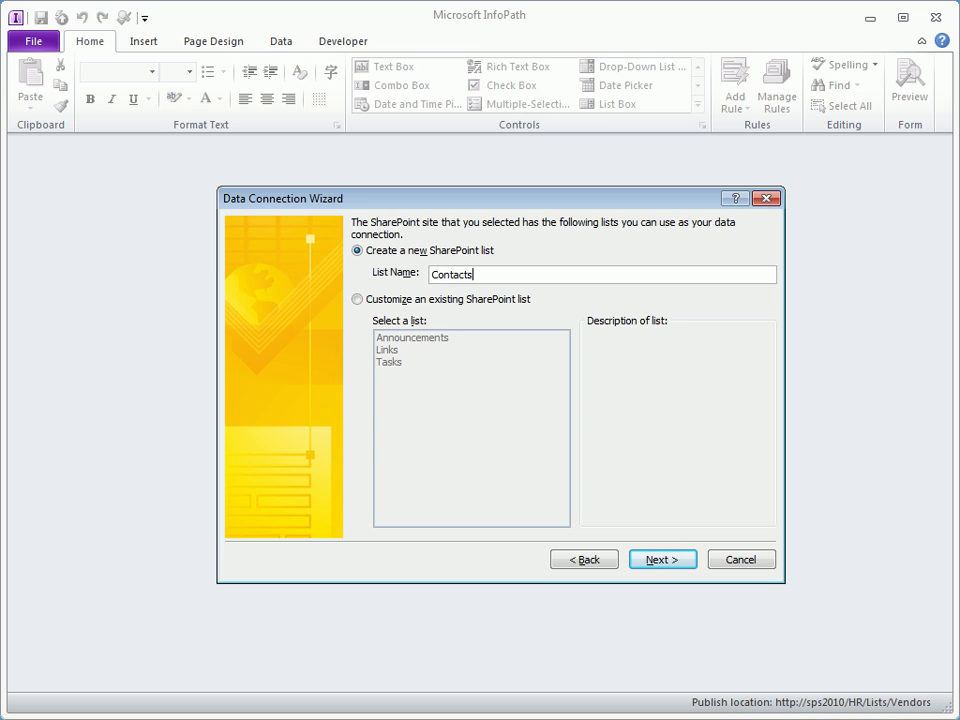
pyautogui.click(662, 558)
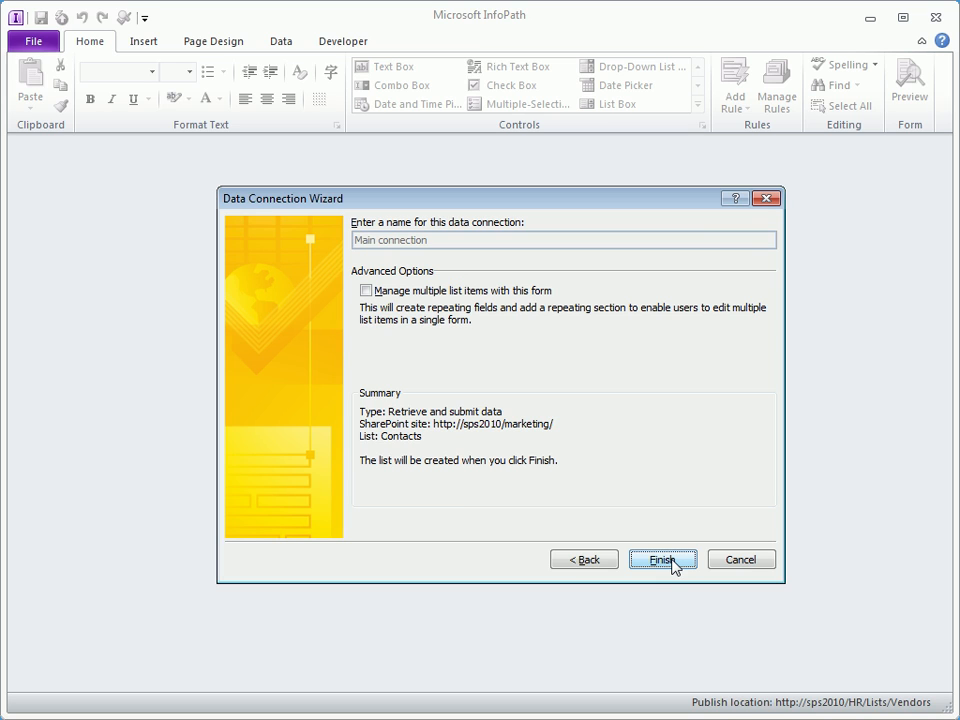
pyautogui.click(662, 560)
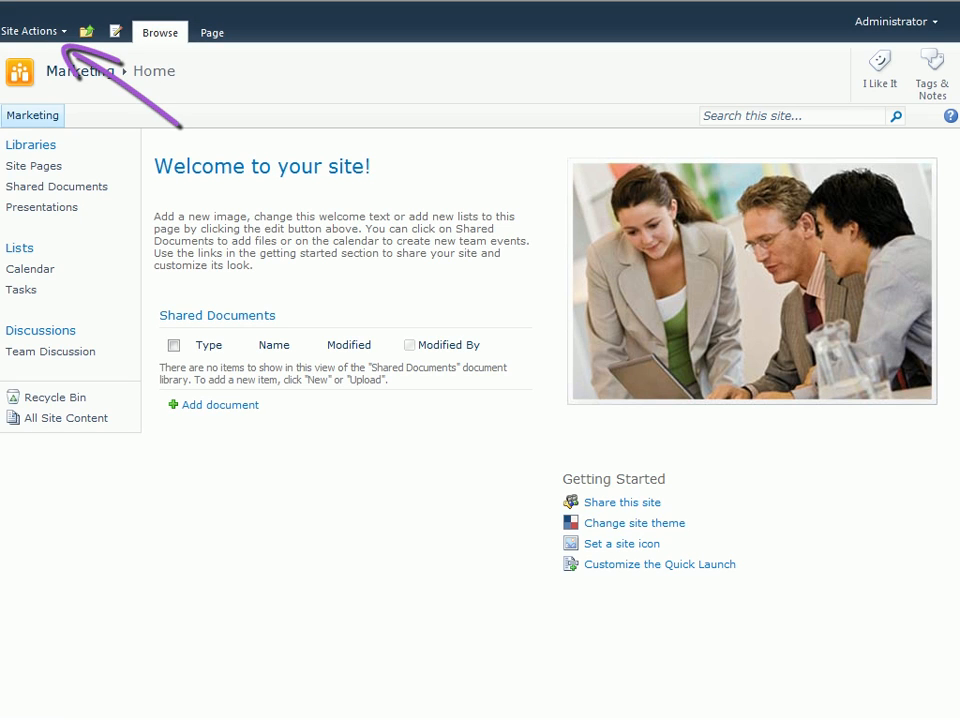
# Step: From Site Actions > More Options, create a Contacts-type list named Vendors
pyautogui.click(32, 24)
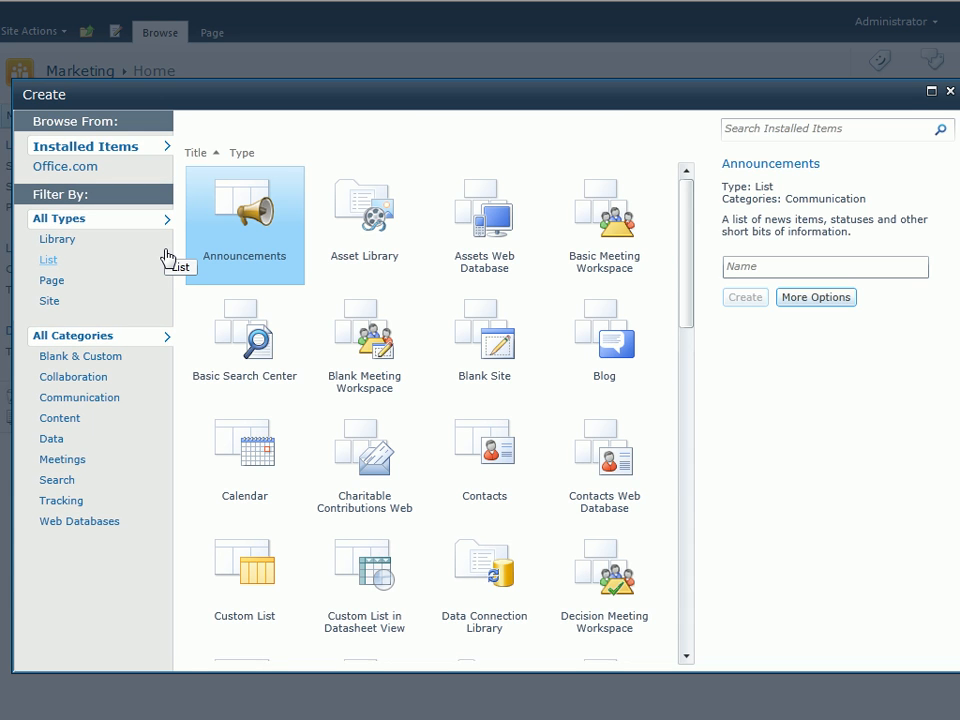
pyautogui.click(48, 260)
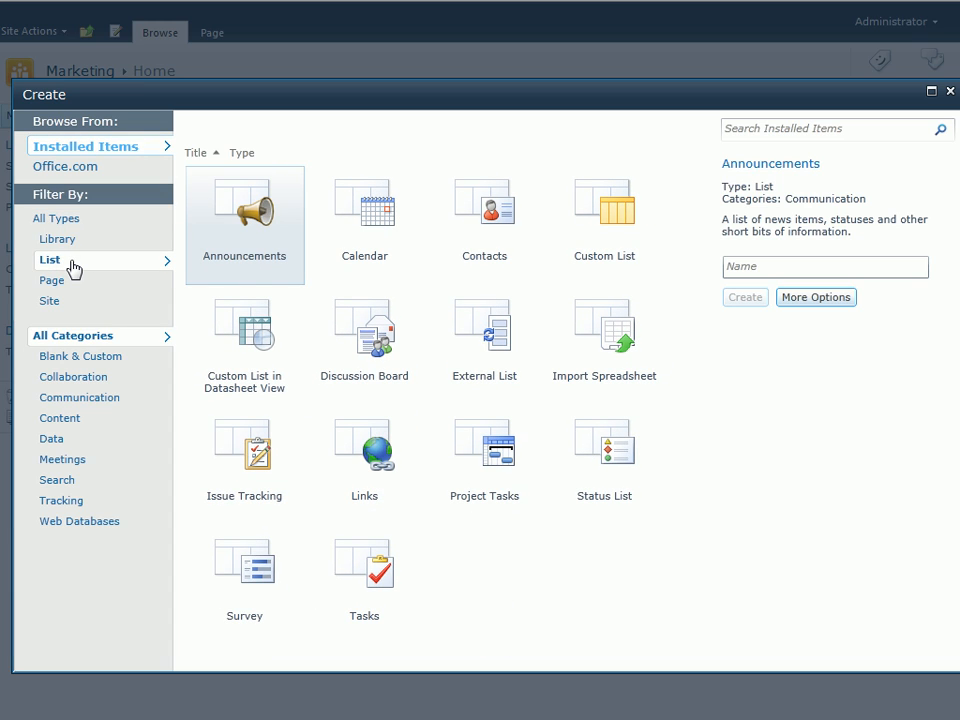
pyautogui.click(484, 220)
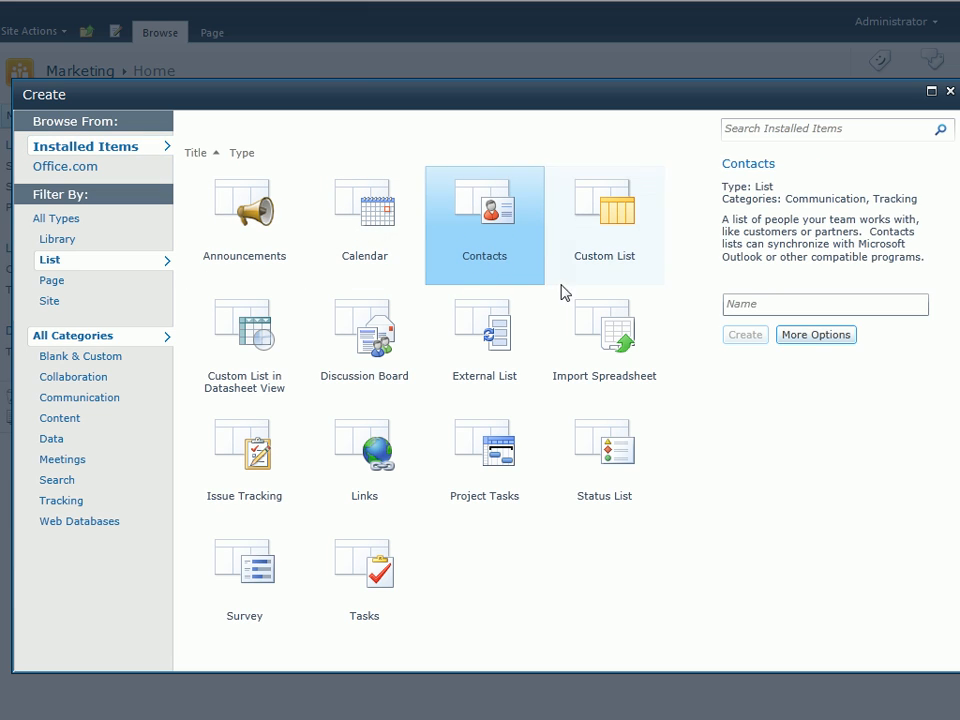
pyautogui.write('Vendors')
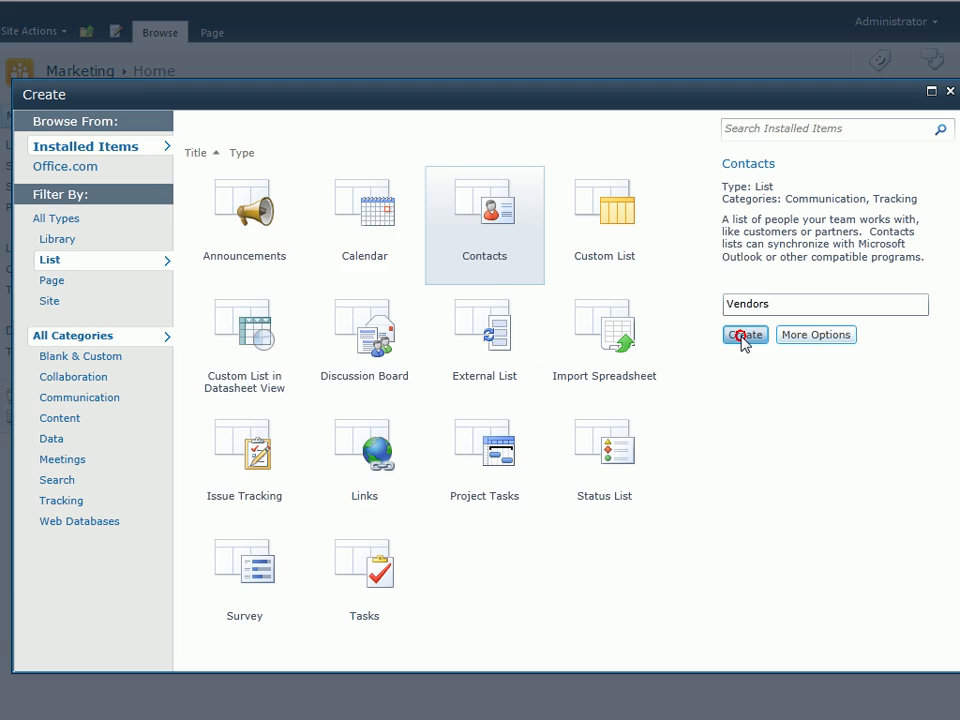
pyautogui.click(744, 334)
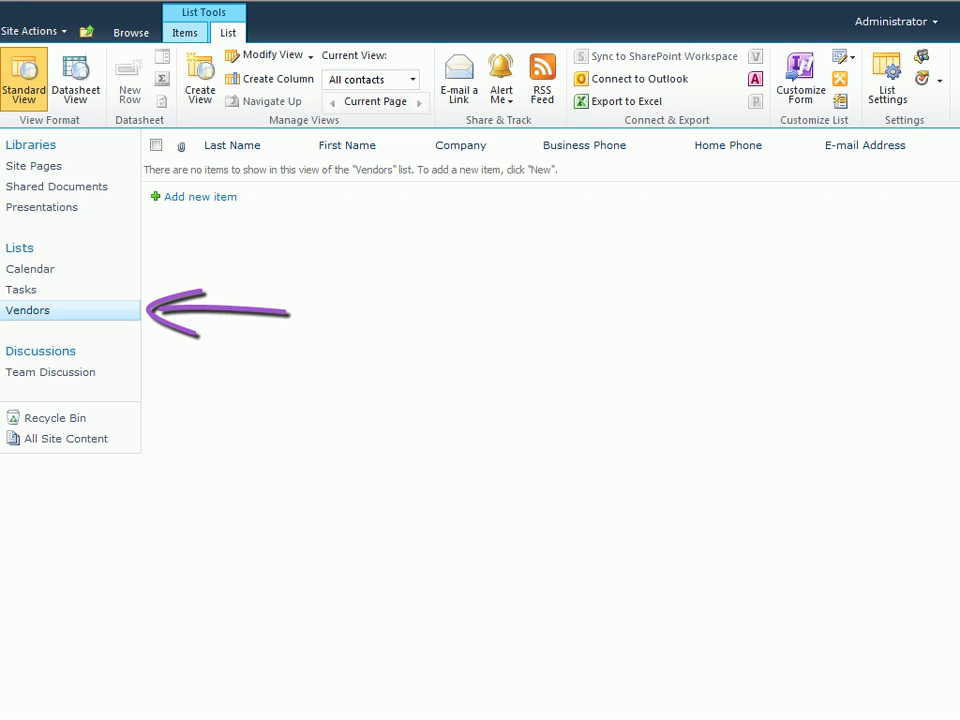
pyautogui.moveTo(886, 78)
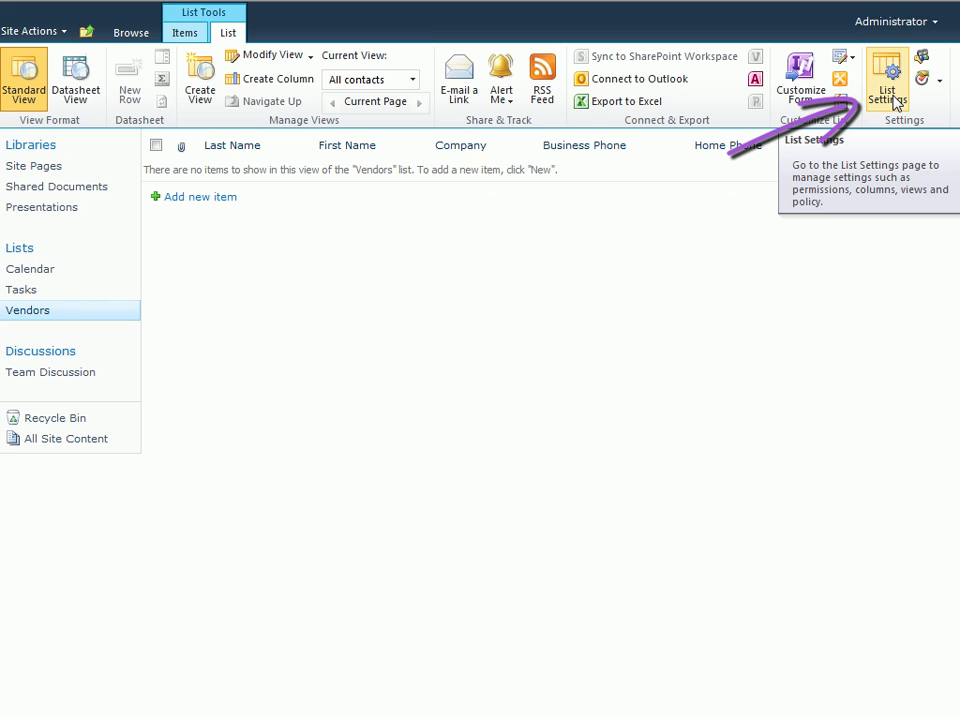
pyautogui.click(886, 80)
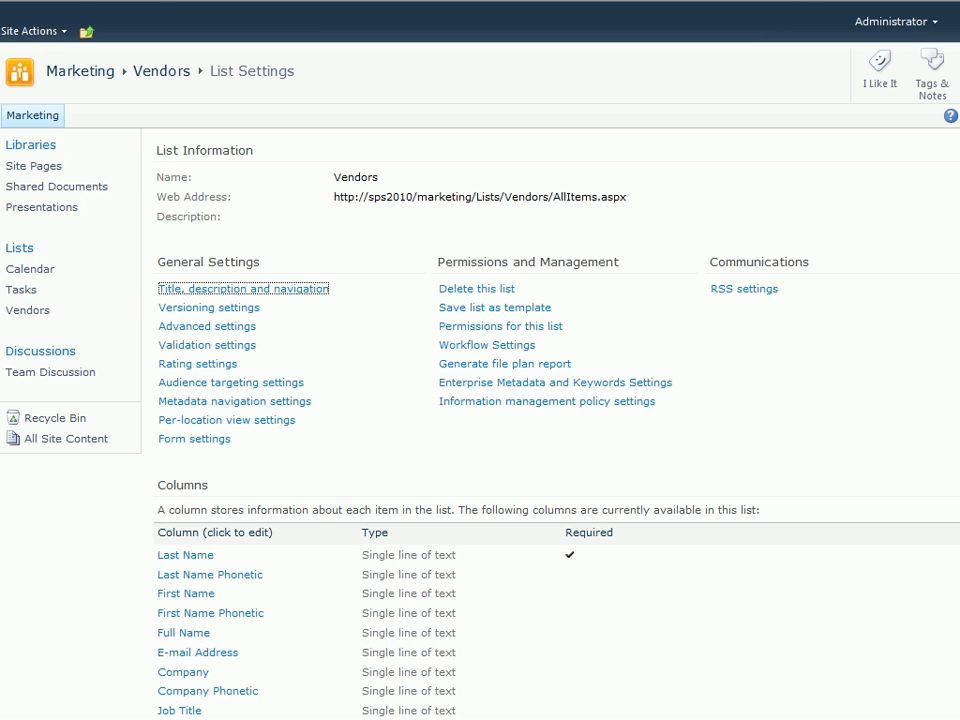
pyautogui.scroll(-3)
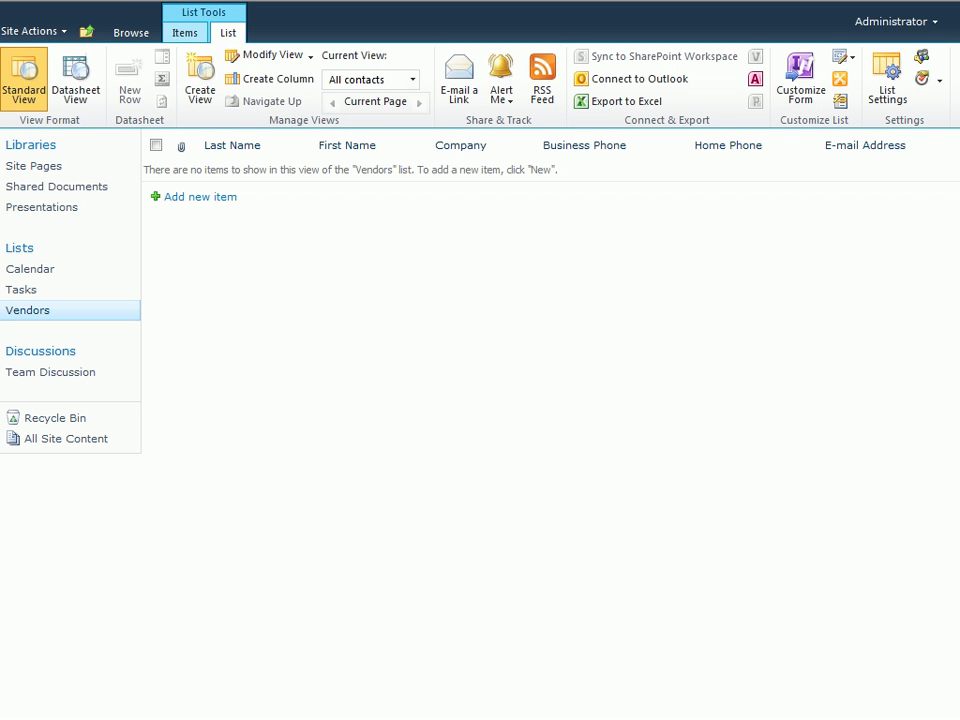
pyautogui.moveTo(800, 78)
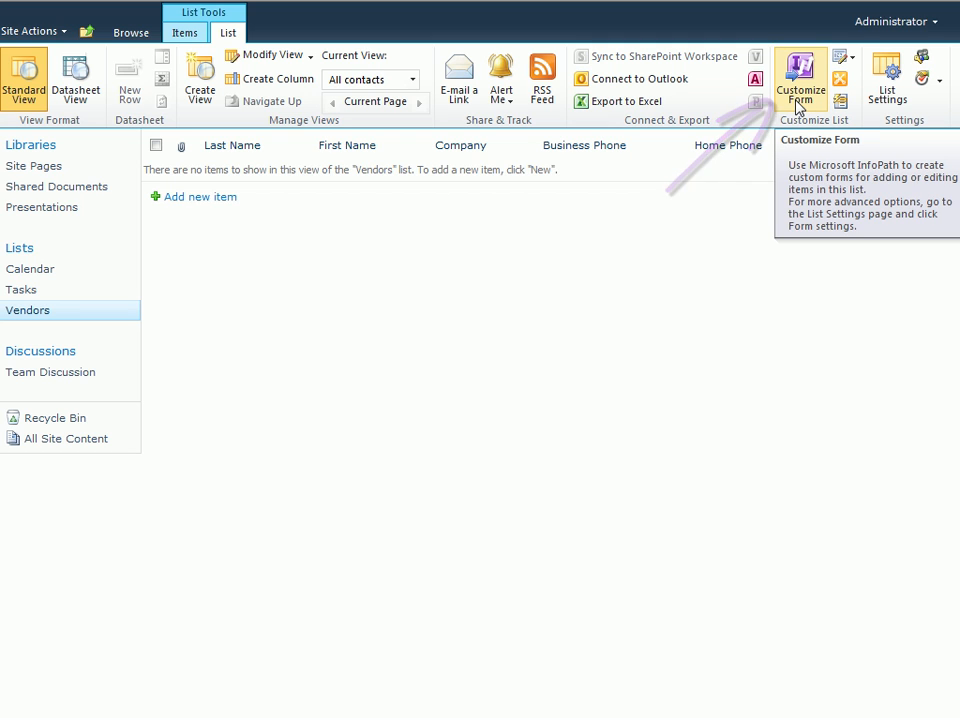
# Step: Launch Customize Form from the List ribbon to edit the Vendors item form in InfoPath
pyautogui.click(800, 76)
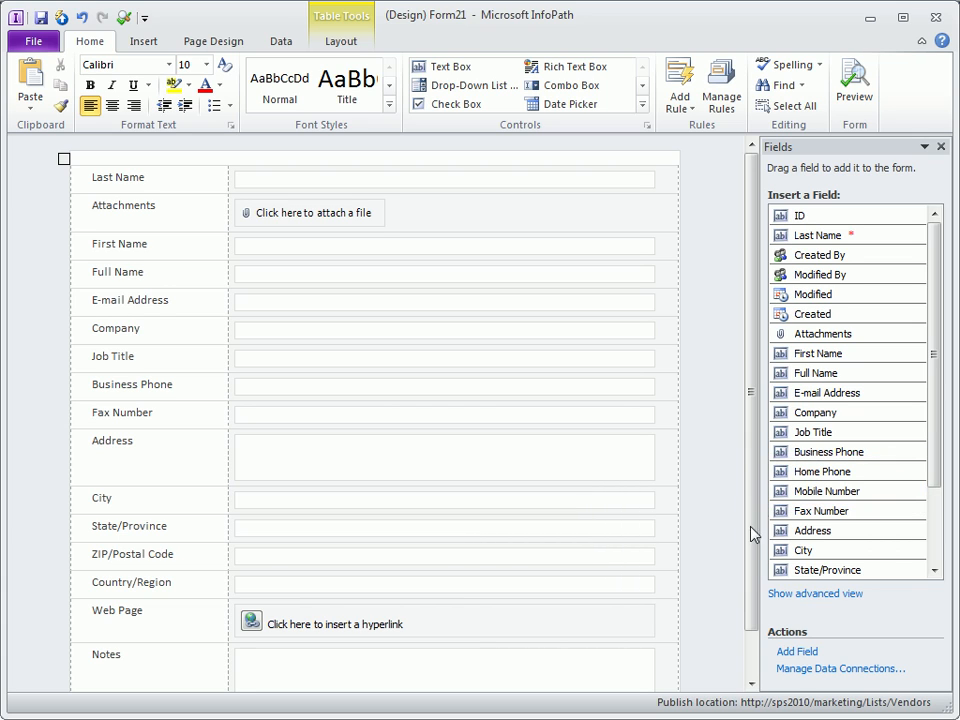
# Step: Delete the Home Phone and Mobile Number fields from the Fields pane, confirming each removal
pyautogui.rightClick(822, 472)
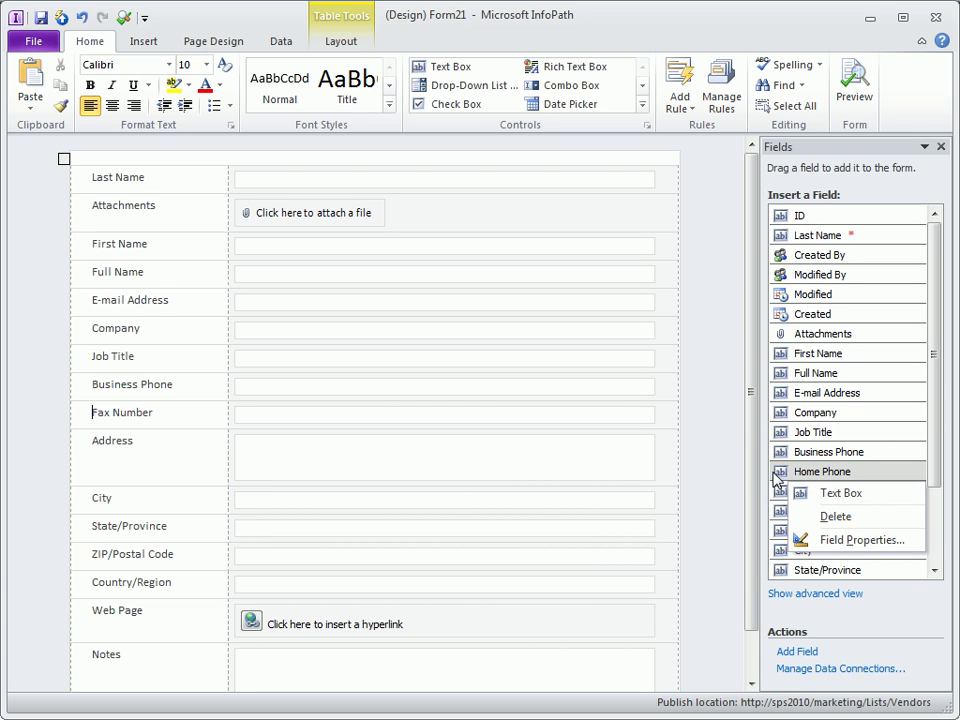
pyautogui.click(836, 516)
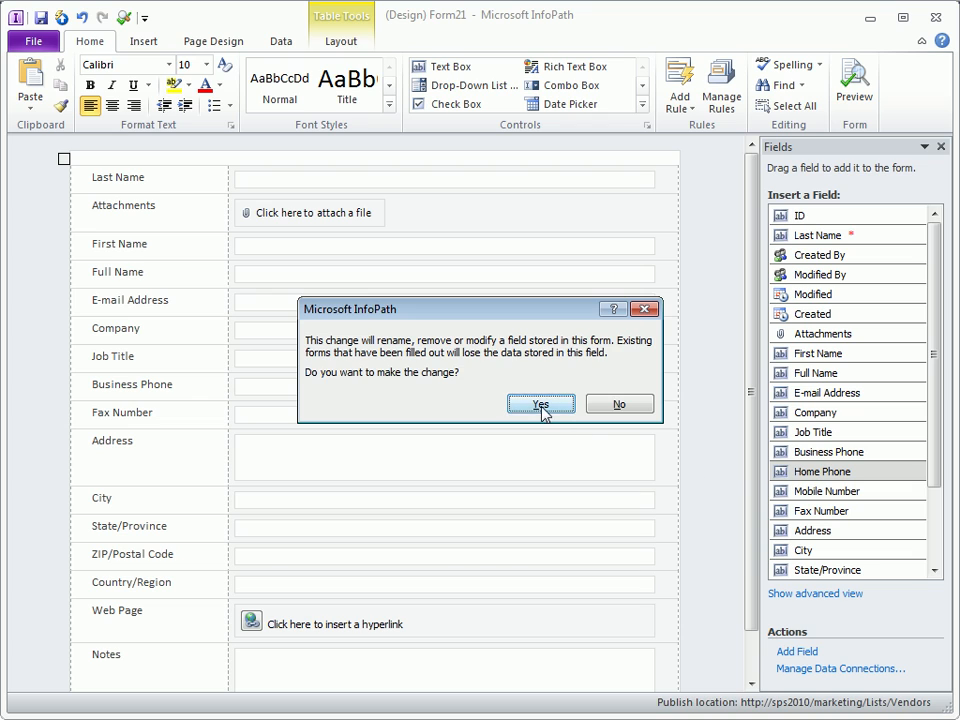
pyautogui.click(540, 404)
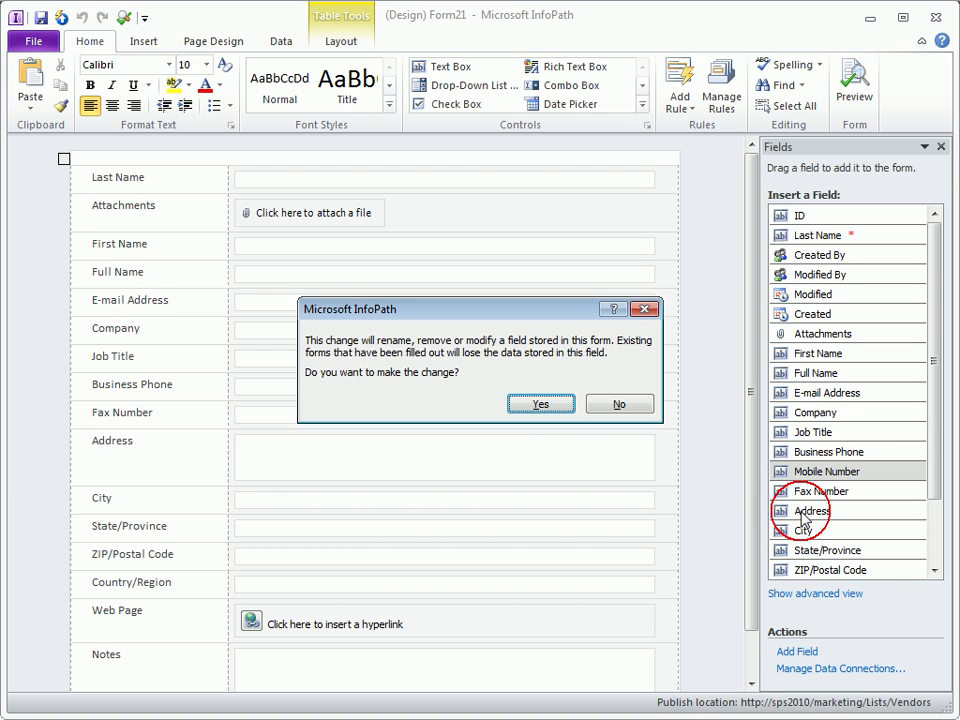
pyautogui.click(540, 404)
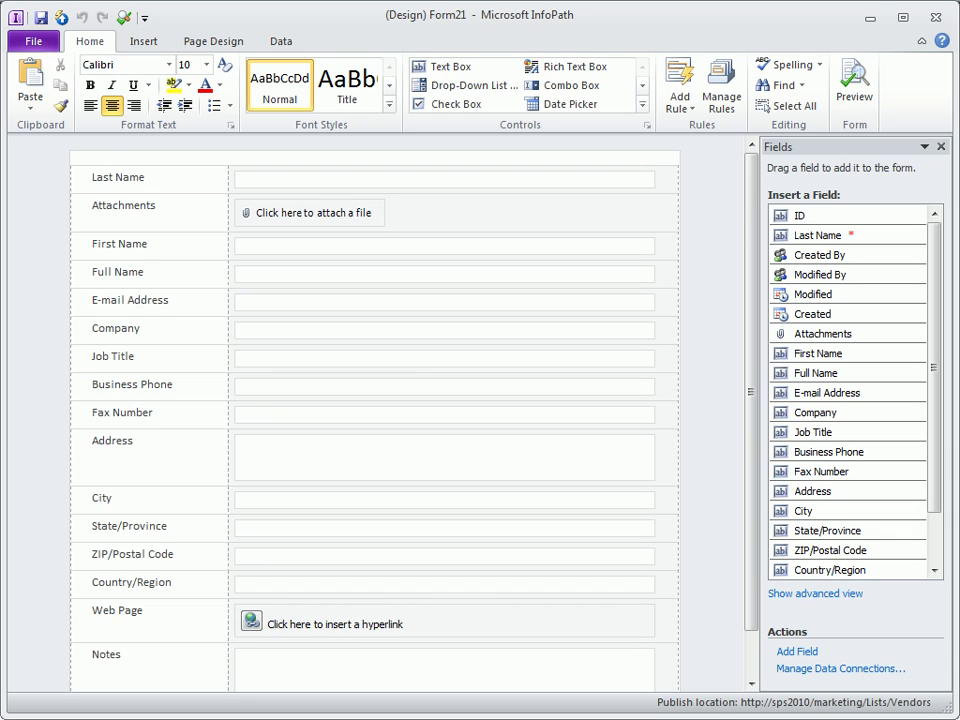
# Step: Add the word Vendors above the field table and style it as a Title heading
pyautogui.click(64, 144)
pyautogui.write('Vendors')
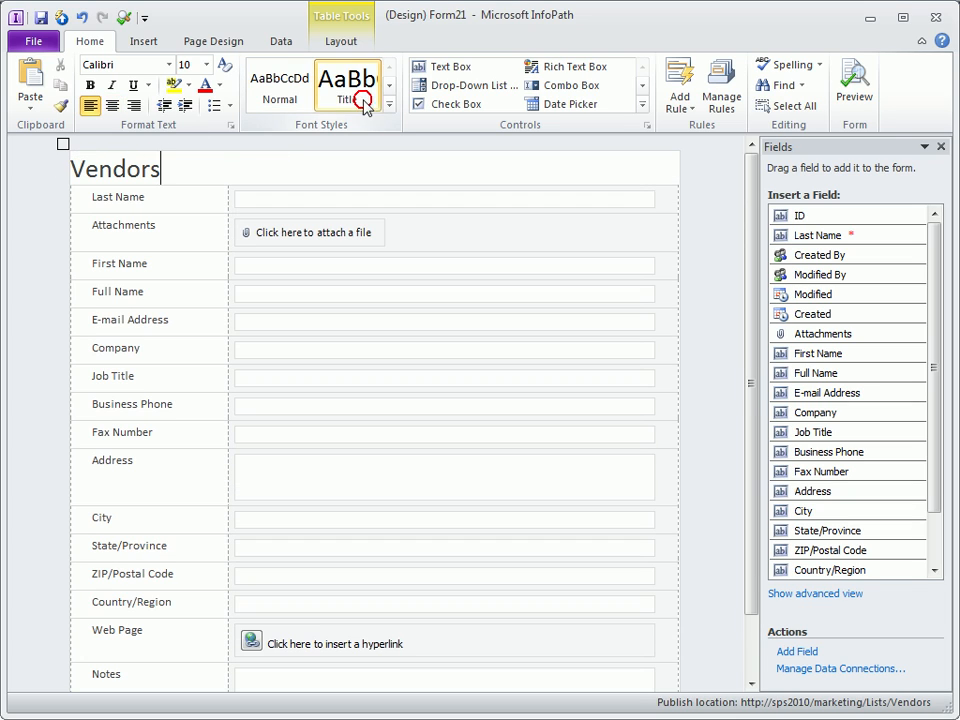
pyautogui.click(348, 84)
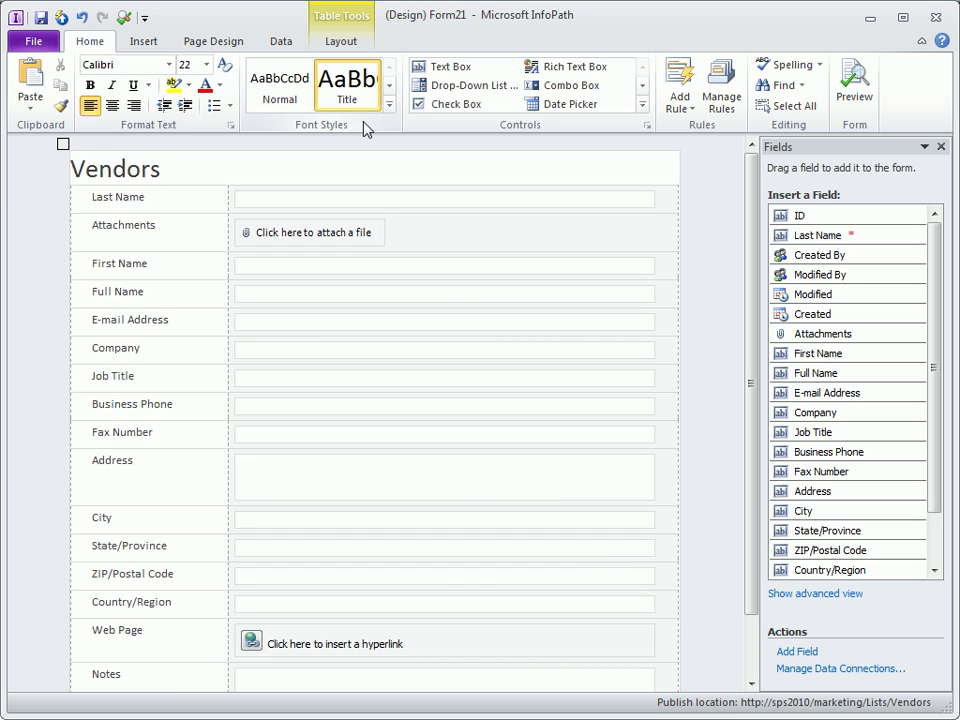
pyautogui.click(212, 40)
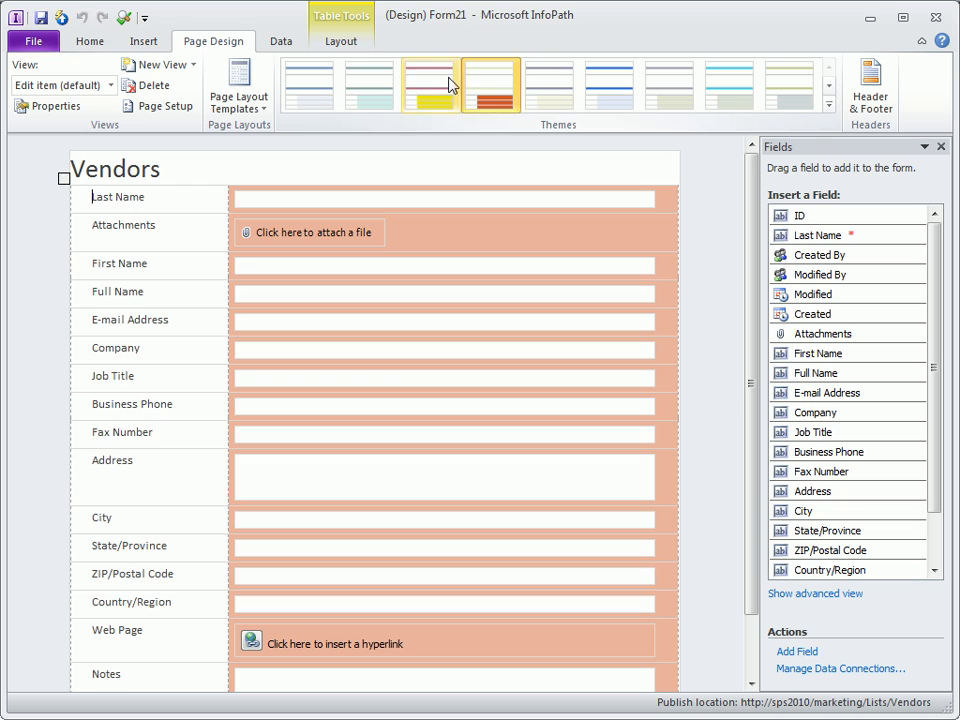
# Step: Choose a light blue theme from the Page Design Themes gallery, replacing the orange one
pyautogui.click(370, 84)
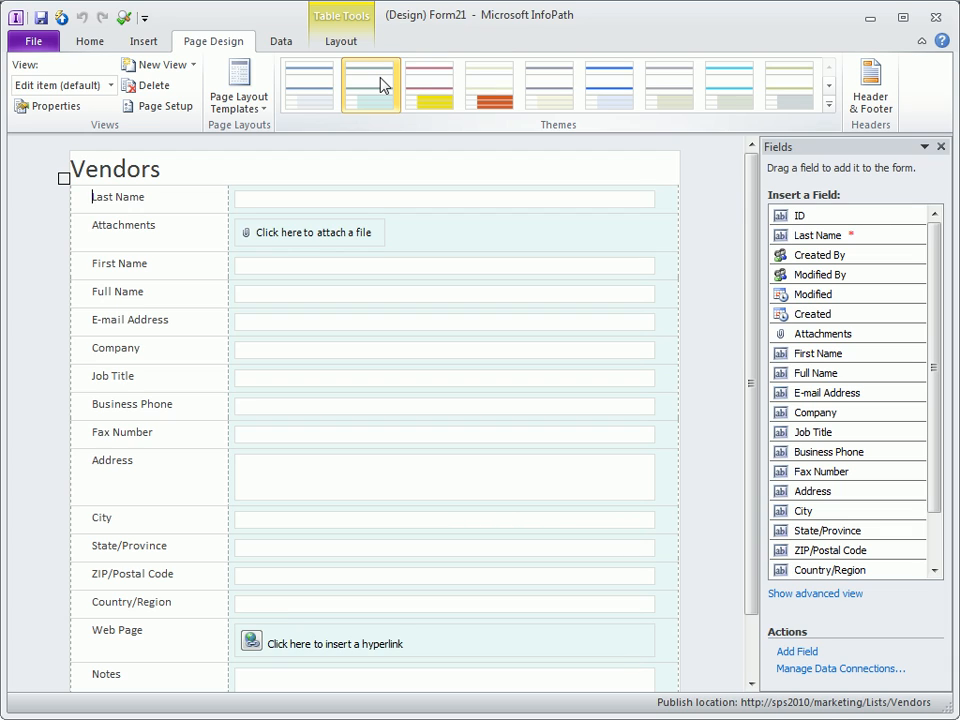
pyautogui.moveTo(60, 18)
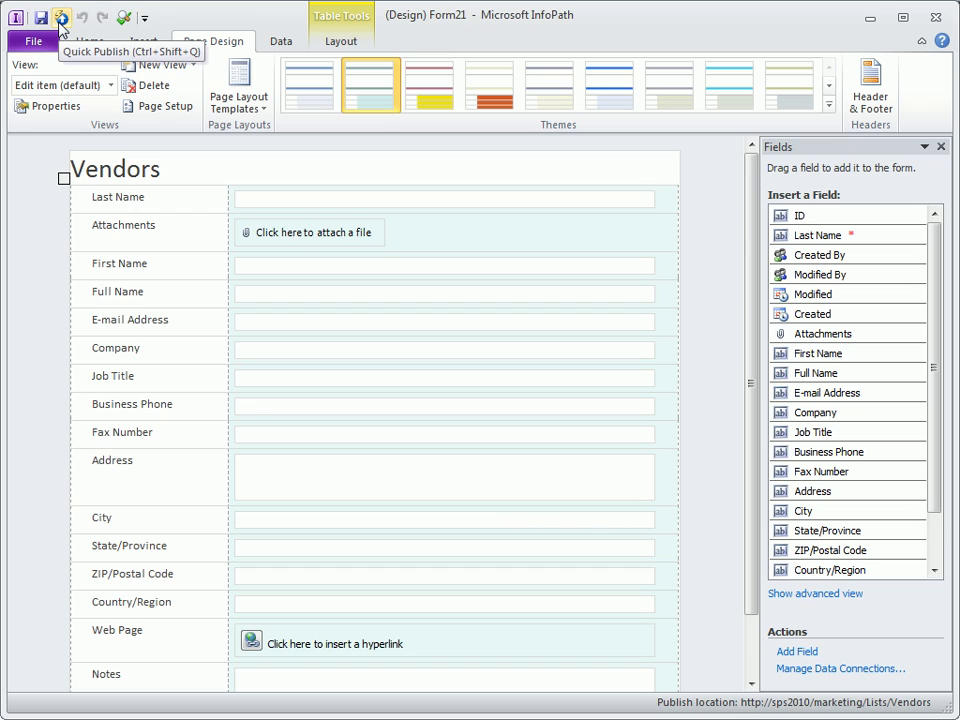
# Step: Quick Publish the form to the Vendors list, then add a new item to see it in SharePoint
pyautogui.click(60, 18)
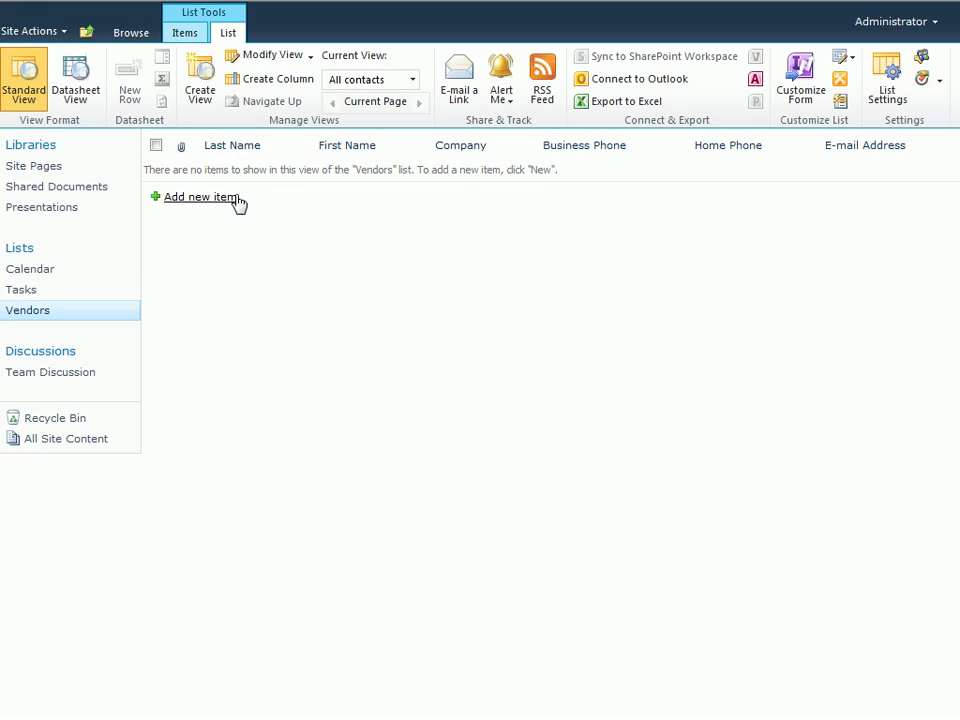
pyautogui.click(200, 196)
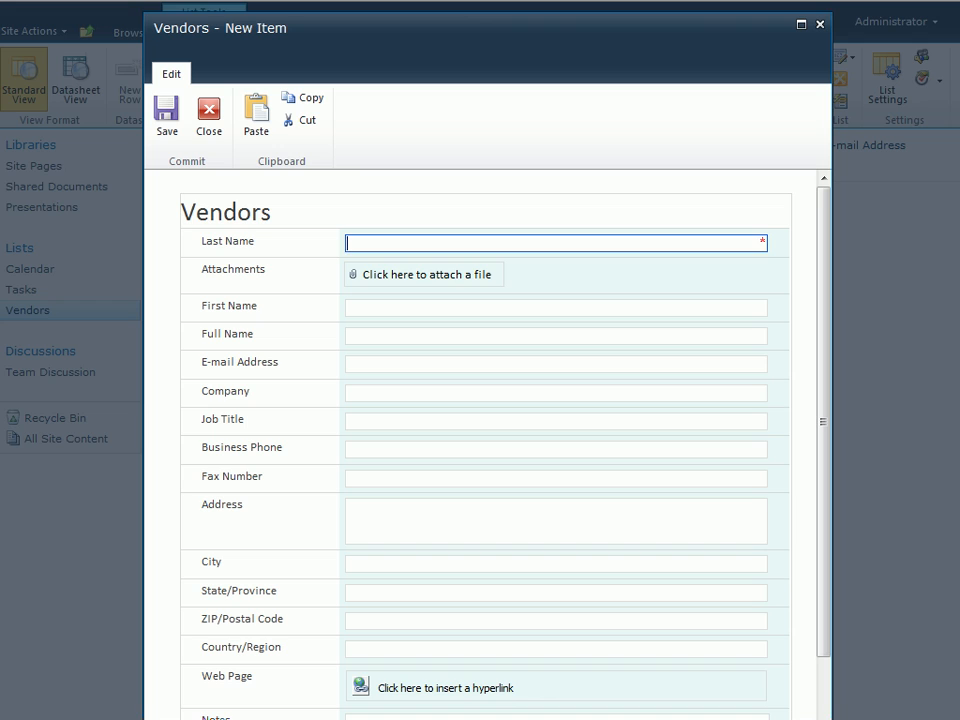